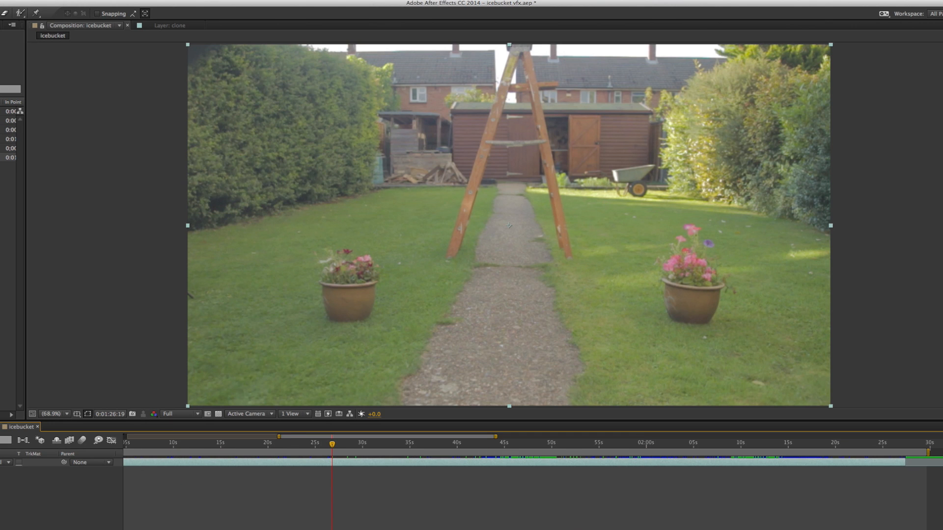
Step: Preview the empty-garden and bucket-lift moments, then select the bottom icebucket.mov layer
left_click(227, 443)
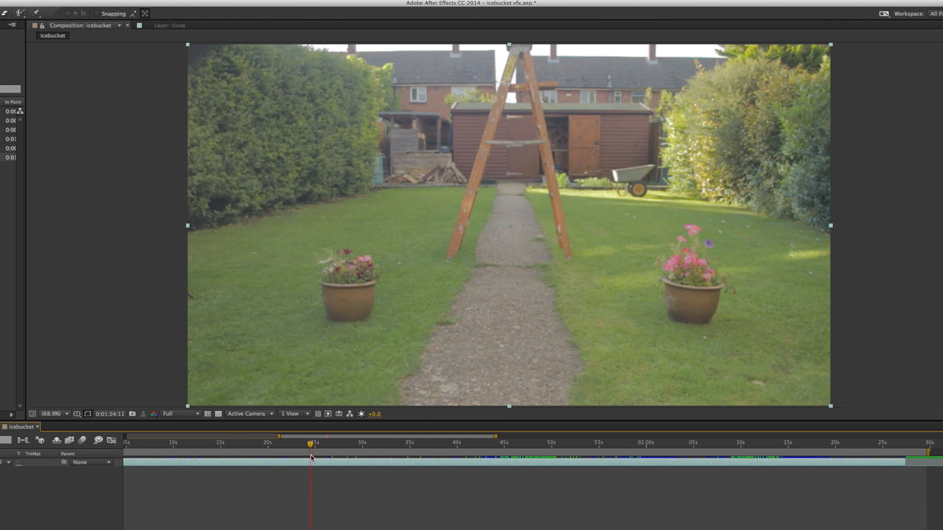
left_click(339, 442)
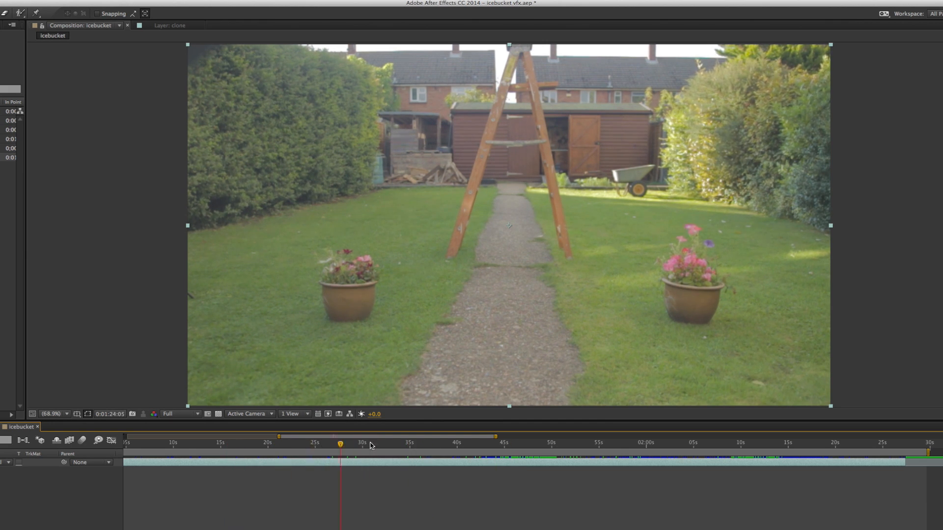
left_click(475, 443)
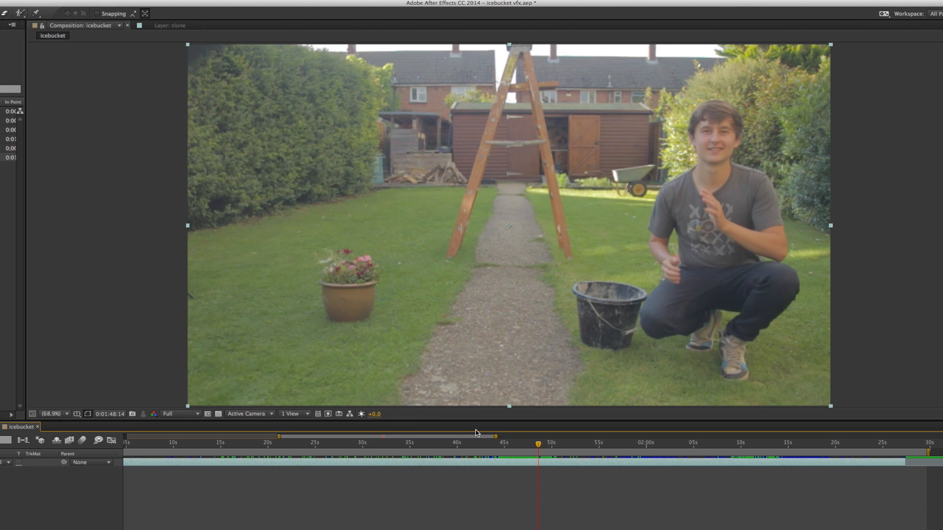
mouse_move(536, 446)
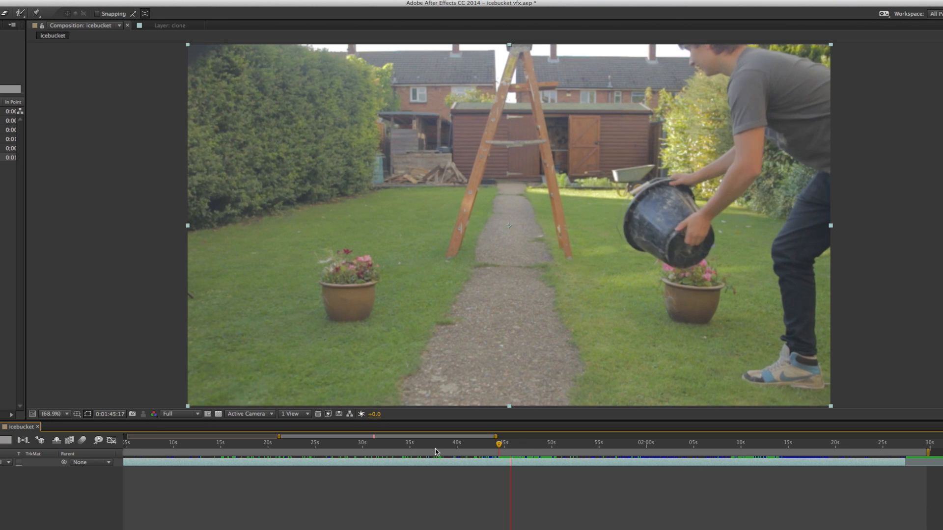
left_click(636, 443)
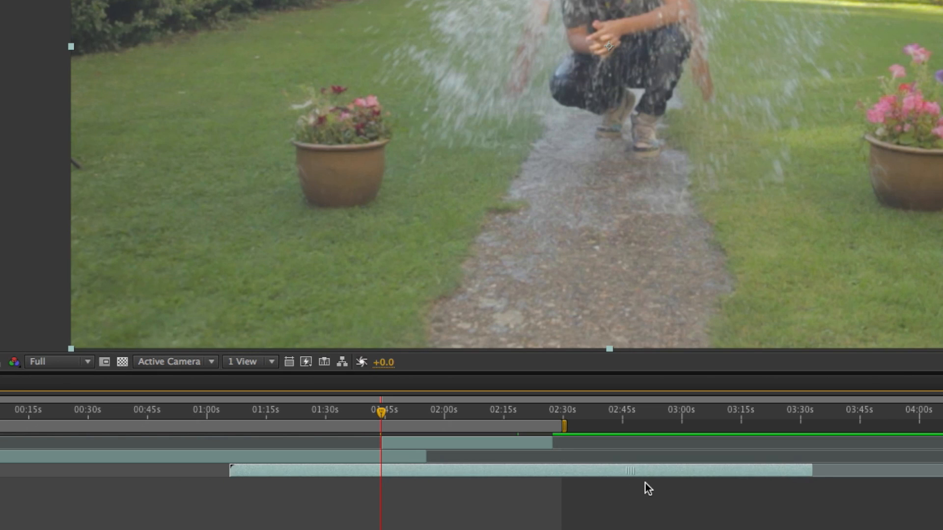
left_click(283, 410)
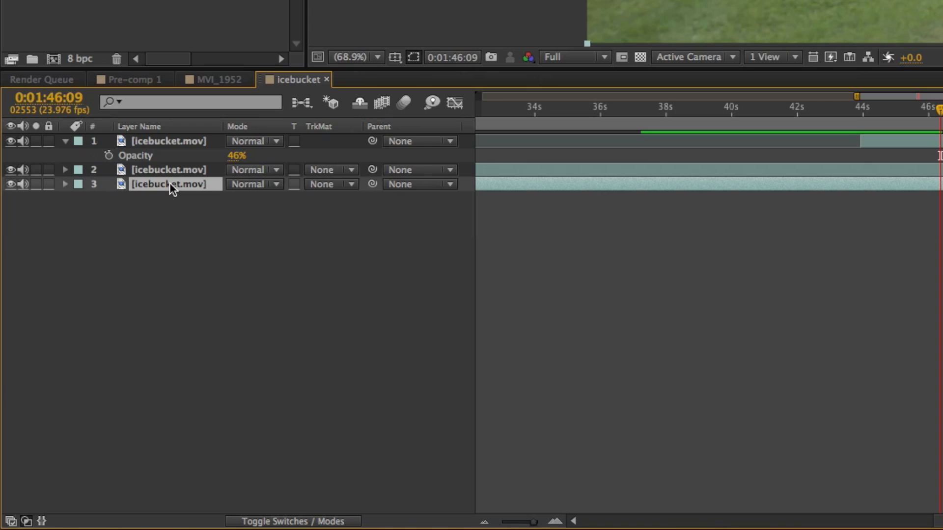
Step: Name the bottom footage layer 'clean plate' and the top layer 'clone'
type("clean")
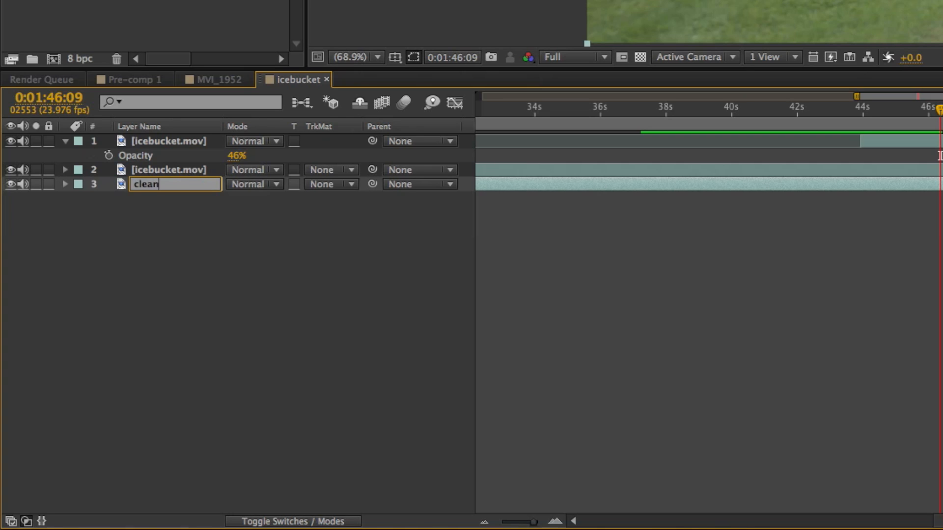
type("_plate")
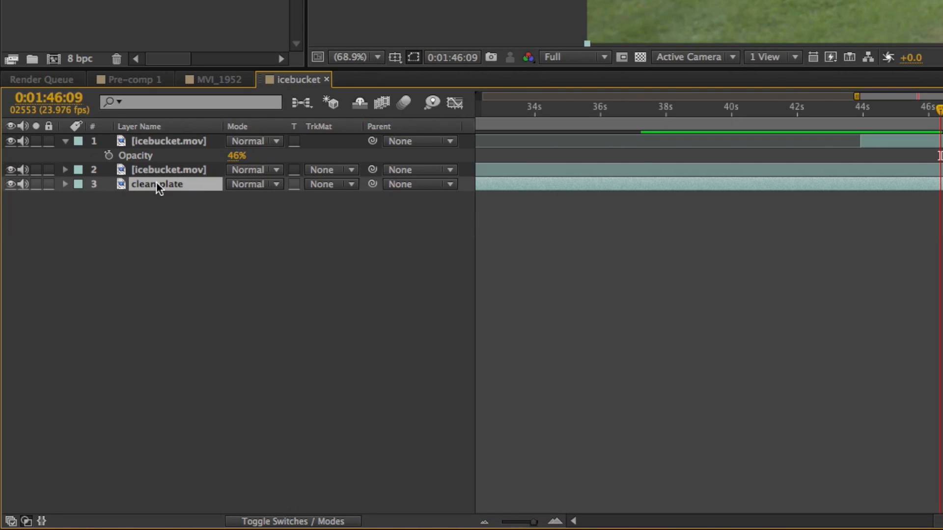
left_click(169, 169)
type("simon")
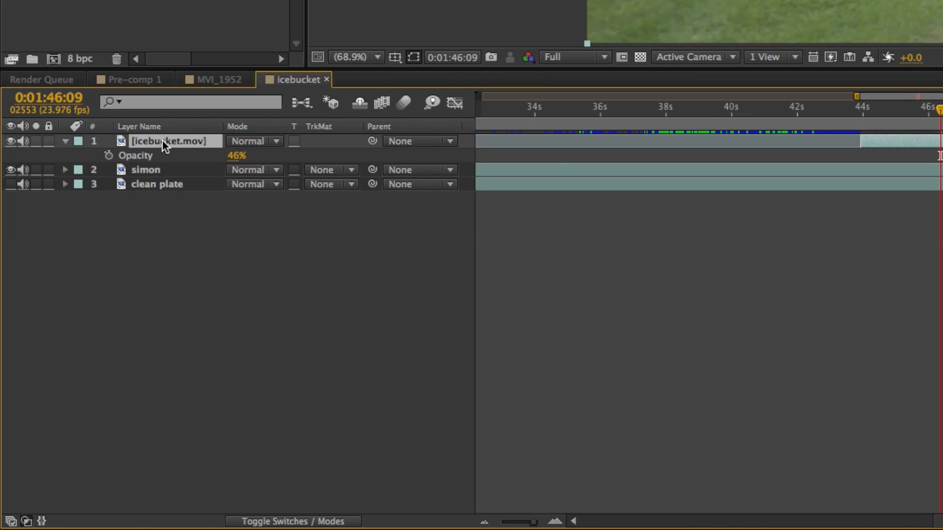
double_click(174, 141)
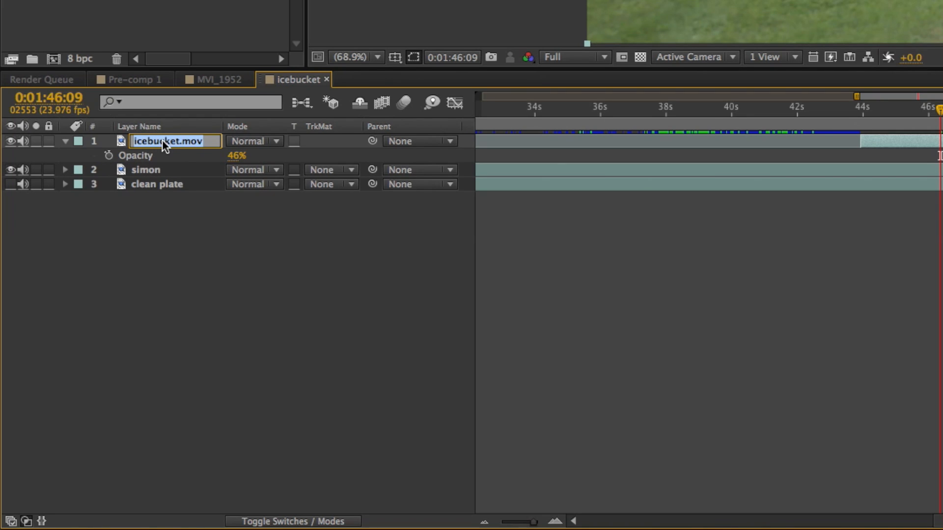
type("clone")
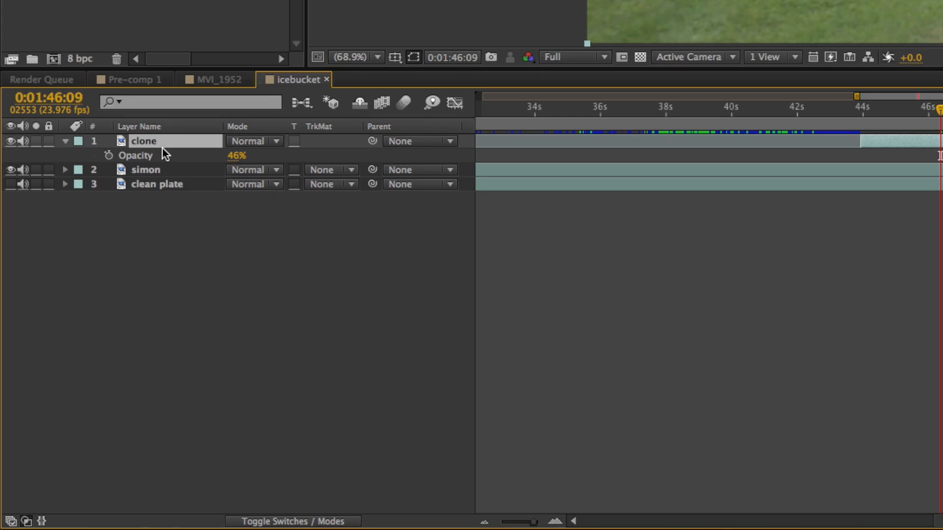
left_click(65, 141)
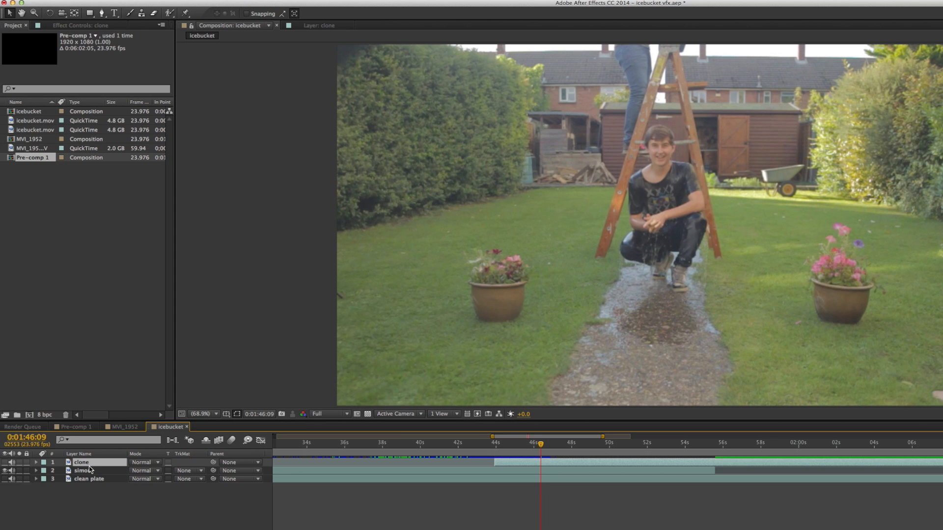
Step: Draw a Pen mask around Simon and the ladder on the simon layer, feathered 125 px
left_click(83, 470)
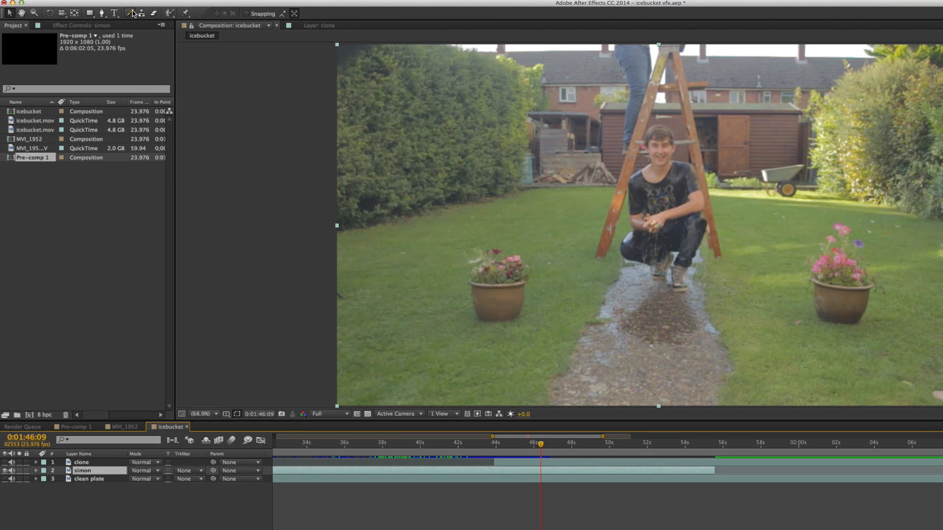
left_click(132, 13)
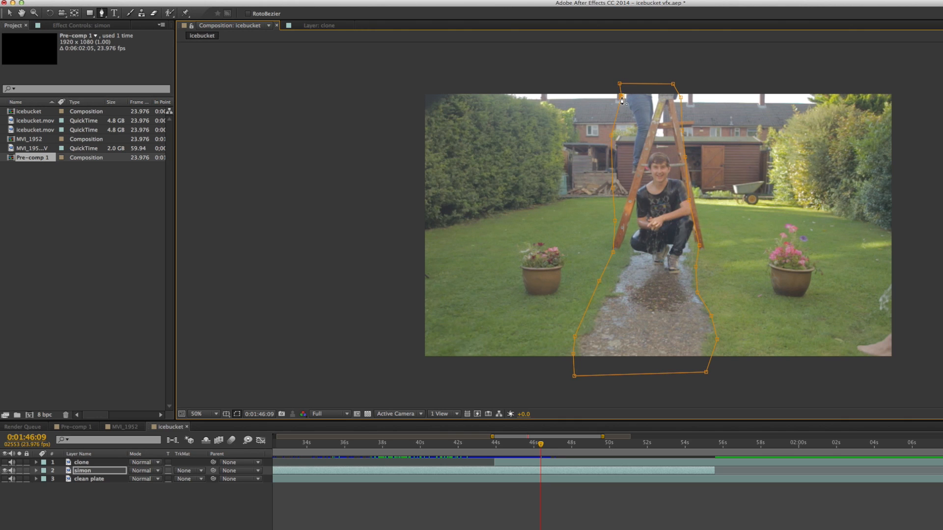
left_click(194, 413)
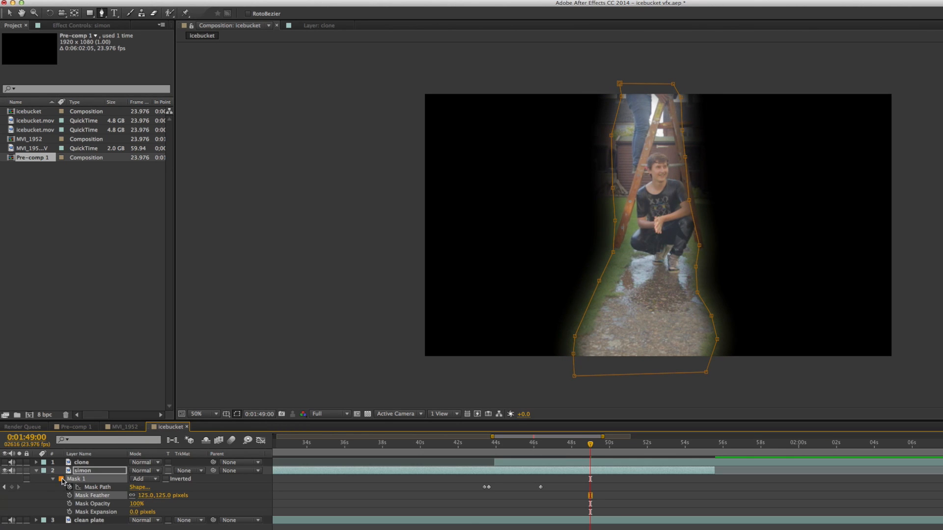
left_click(35, 471)
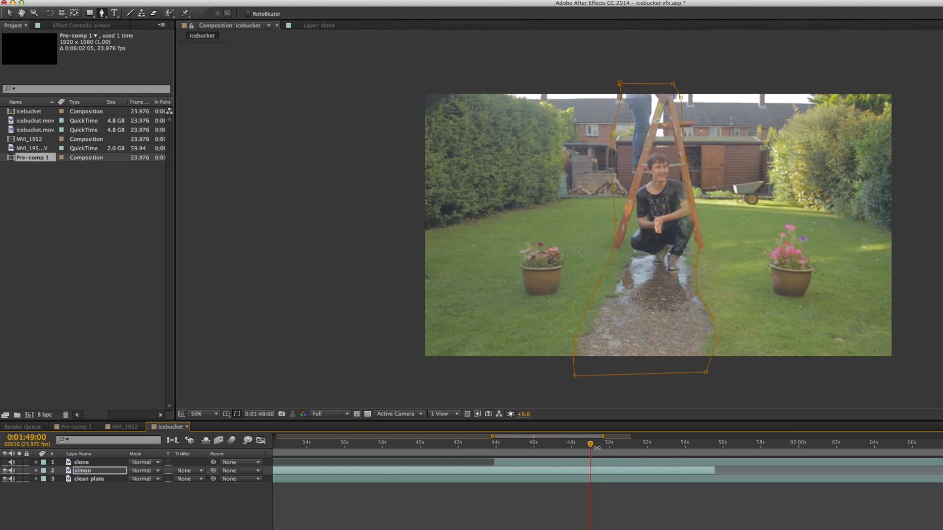
left_click(490, 436)
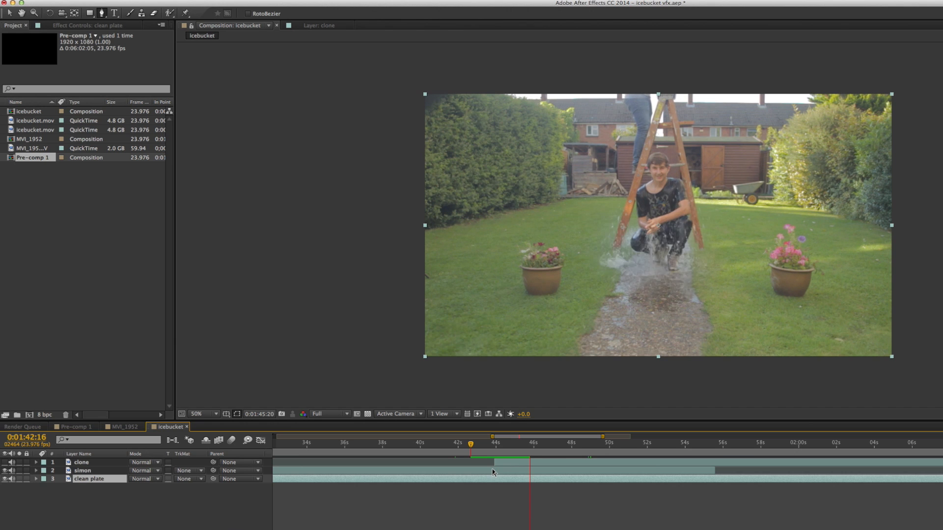
Step: Move just past the splash and reveal the simon layer's Mask Path keyframes
left_click(528, 435)
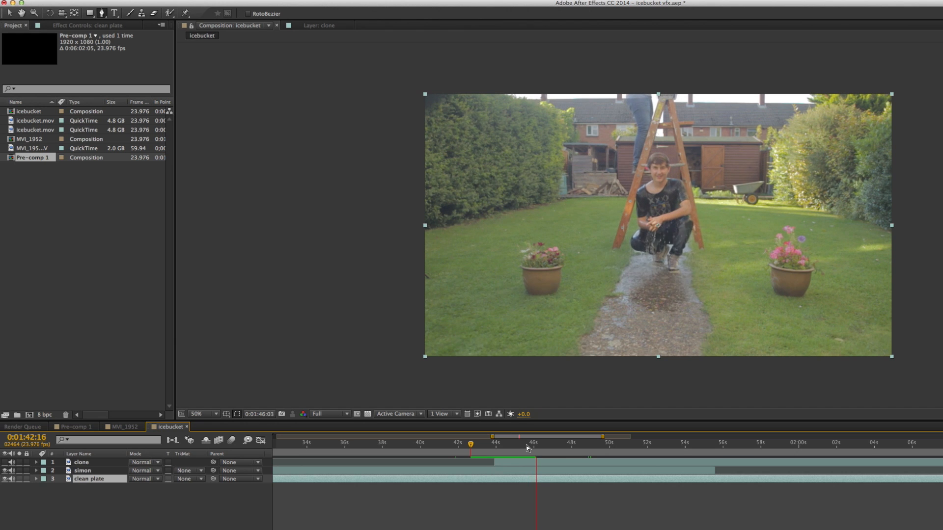
left_click(82, 470)
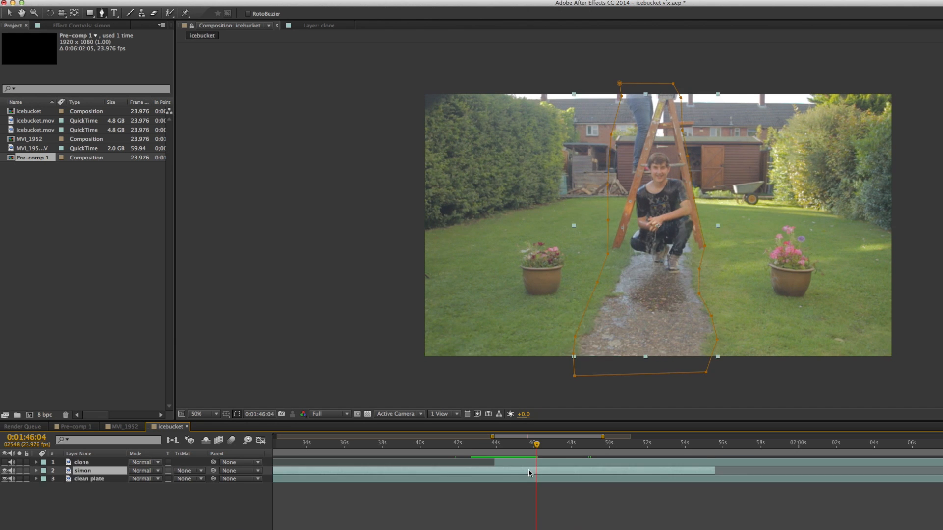
left_click(528, 442)
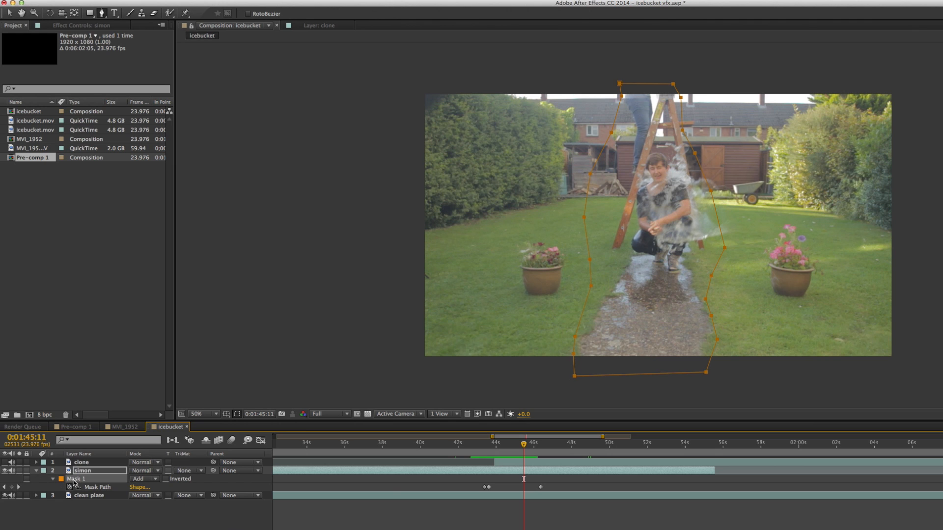
left_click(52, 479)
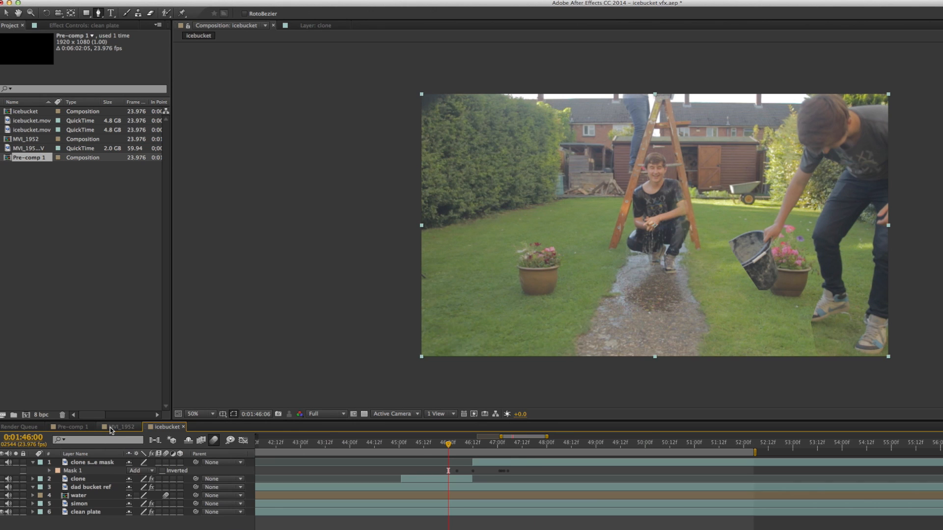
Step: Switch to the MVI_1952 composition and move the playhead to about 1:46
left_click(119, 426)
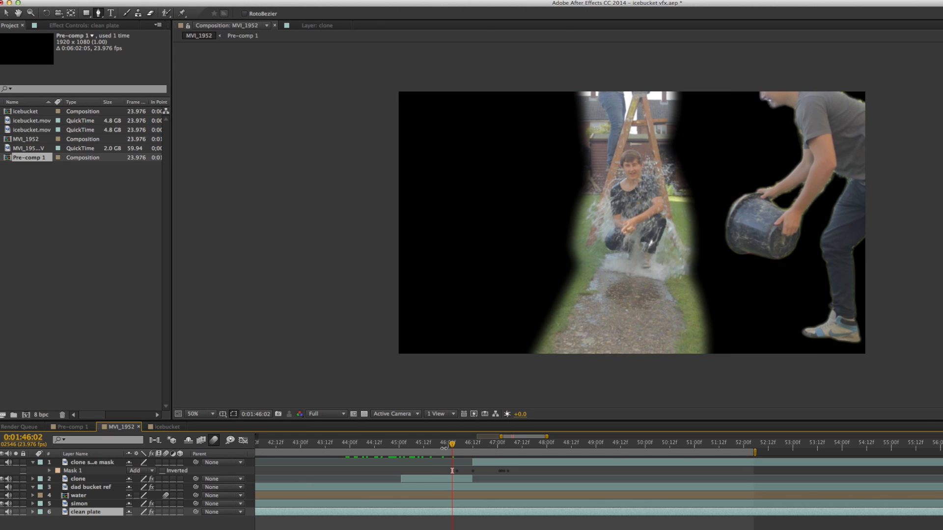
left_click(432, 443)
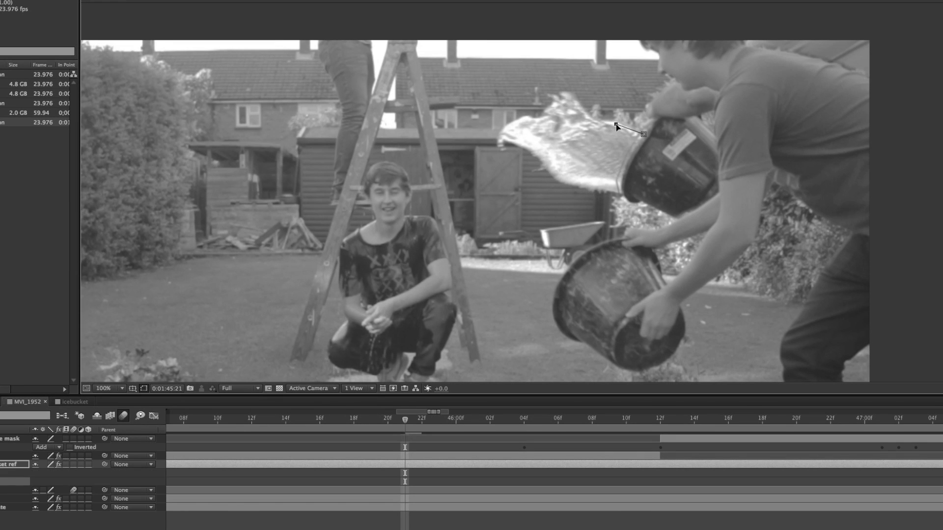
left_click(527, 147)
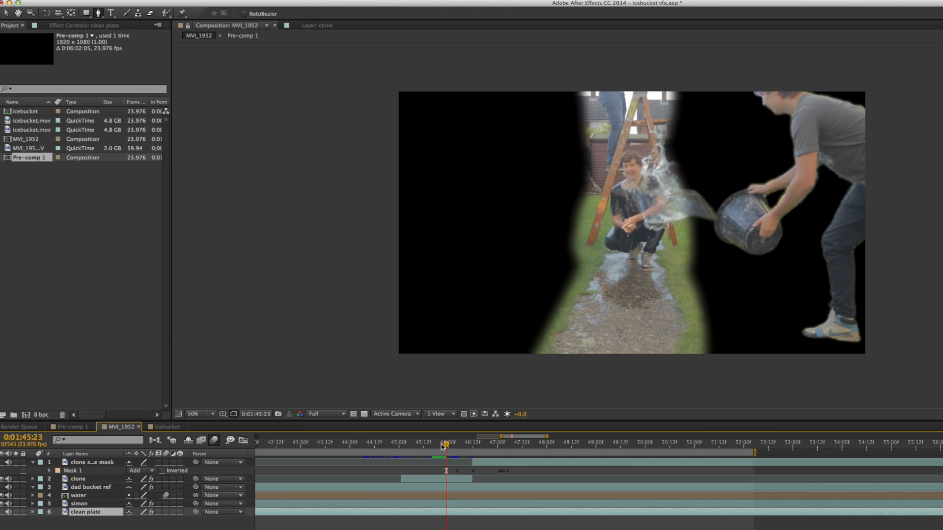
Step: Scrub through the water throw, from leaving the bucket to after it lands
left_click(429, 443)
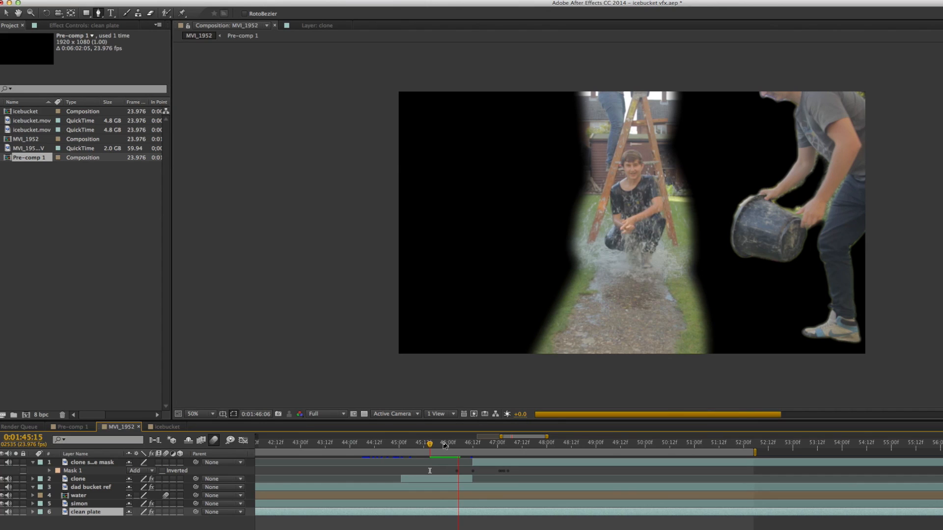
left_click(458, 443)
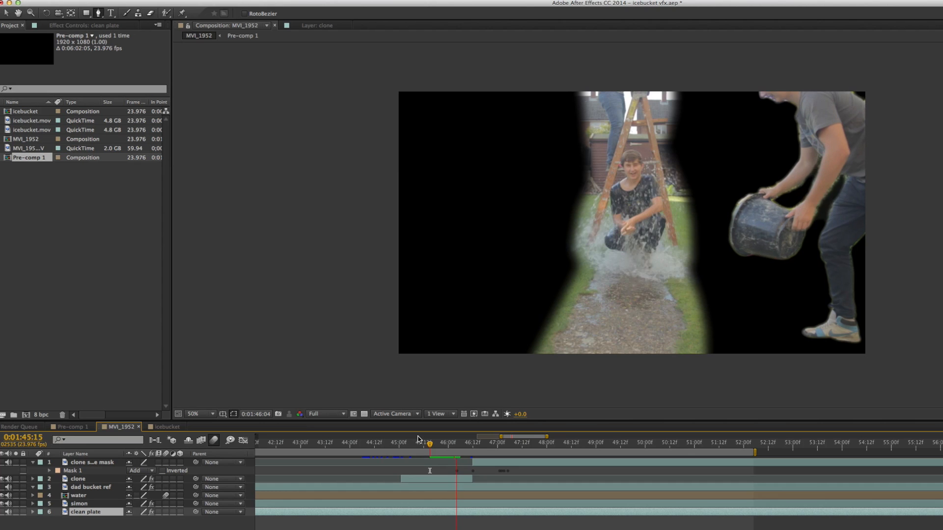
left_click(441, 445)
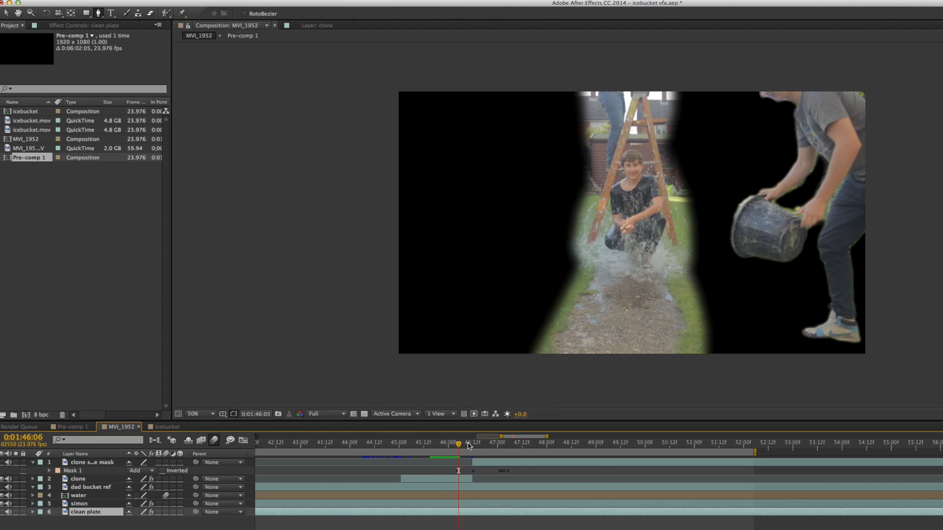
left_click(469, 441)
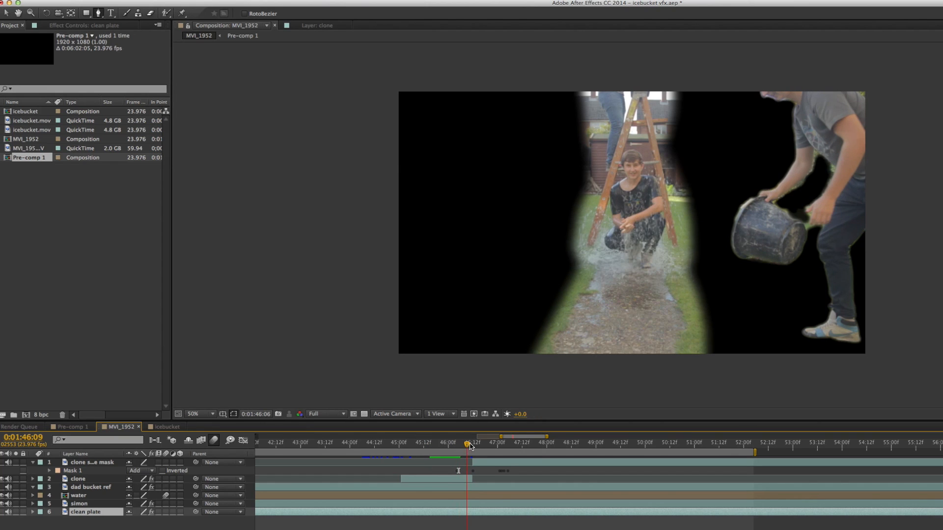
left_click(473, 444)
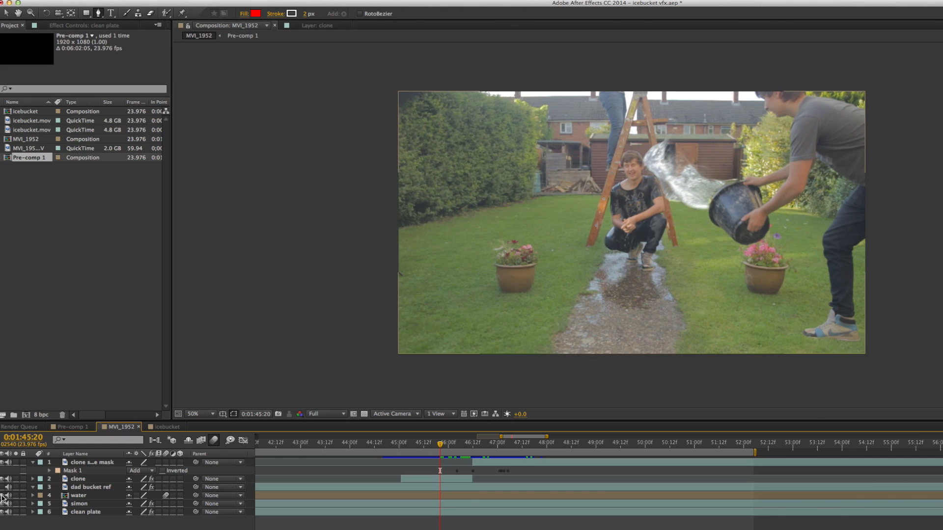
mouse_move(214, 527)
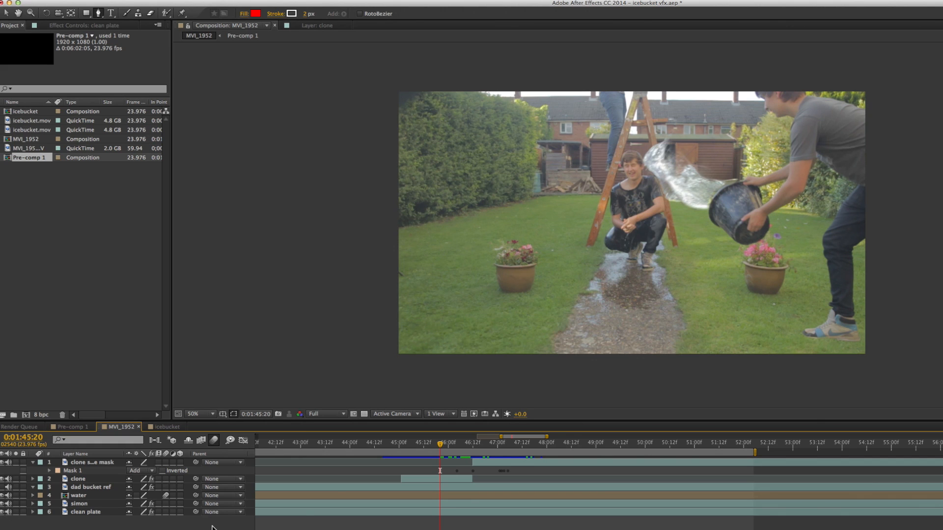
mouse_move(441, 447)
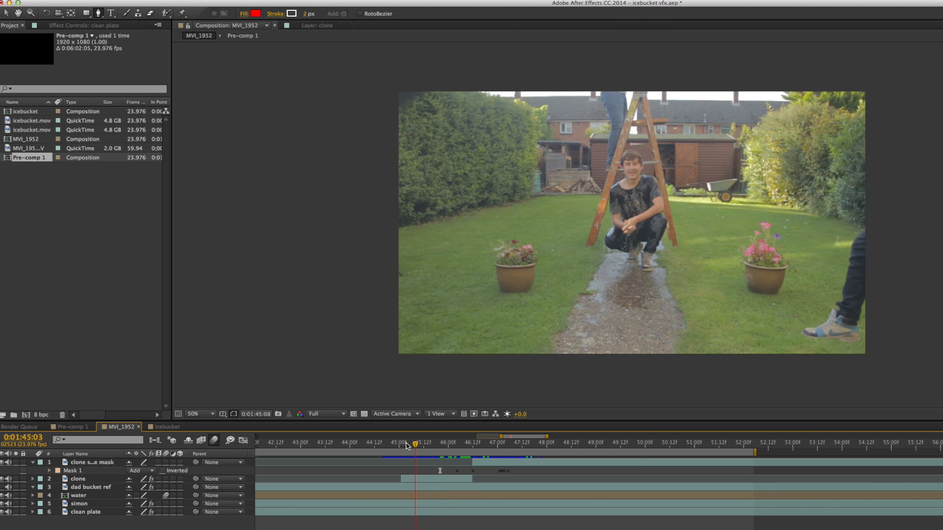
left_click(406, 446)
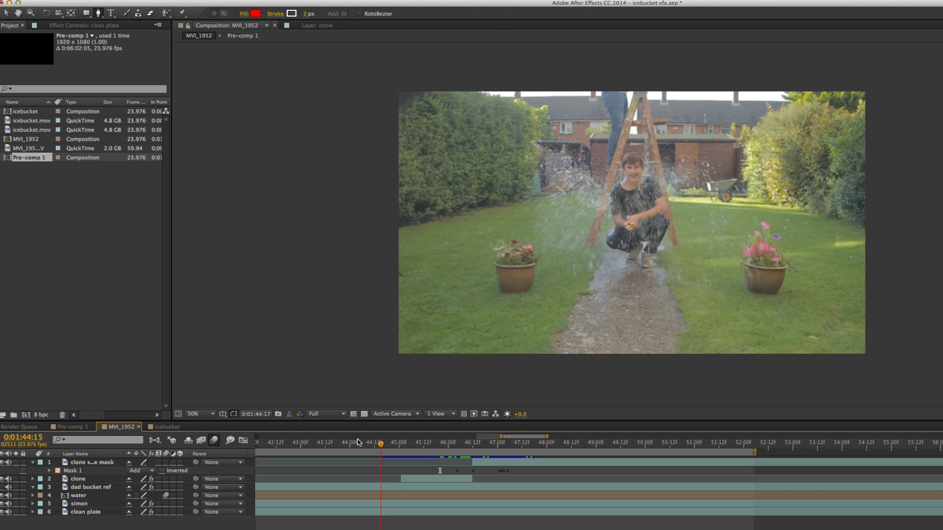
left_click(305, 441)
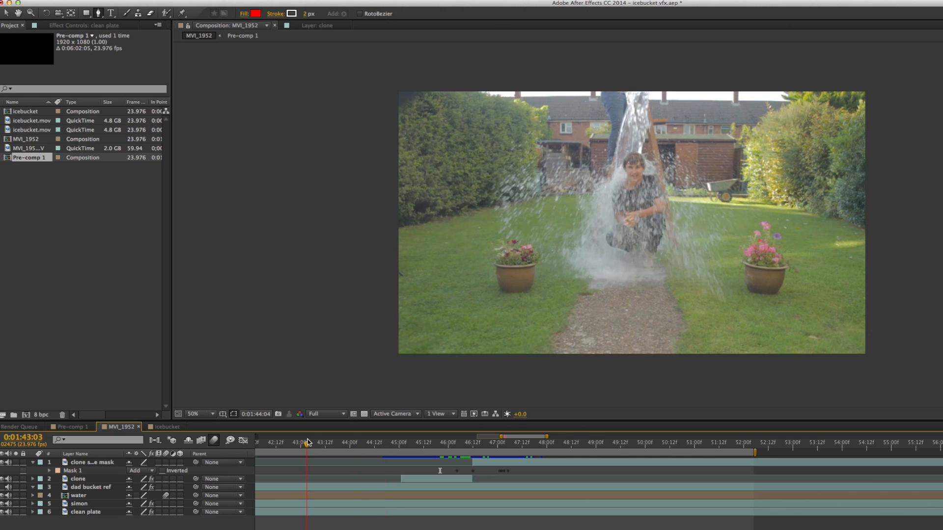